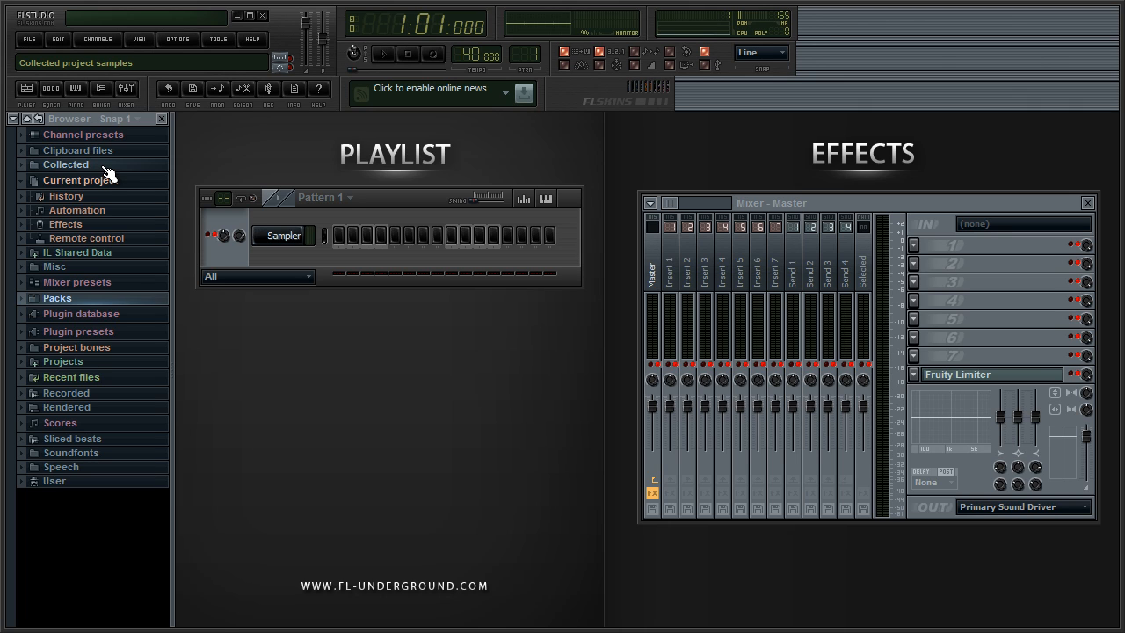
mouse_move(120, 179)
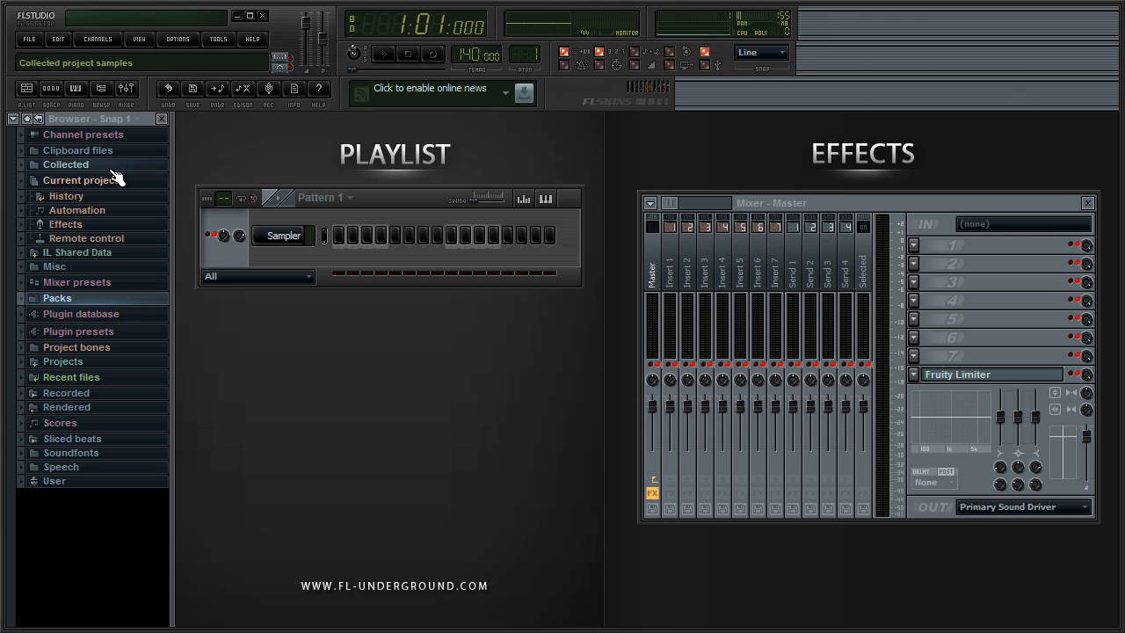
mouse_move(74, 347)
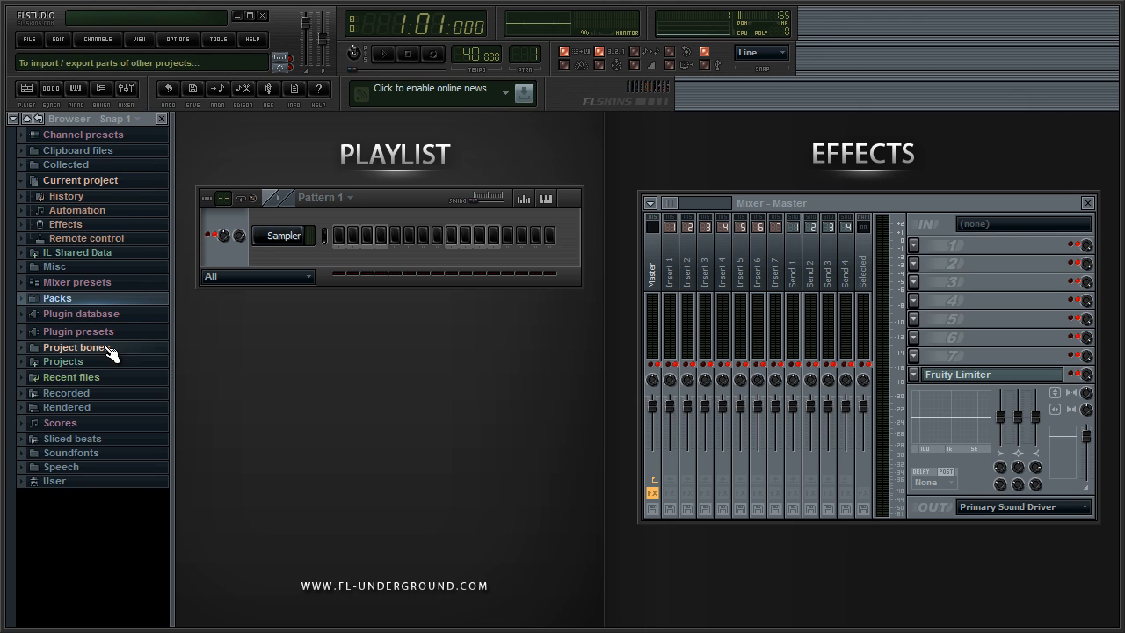
mouse_move(303, 277)
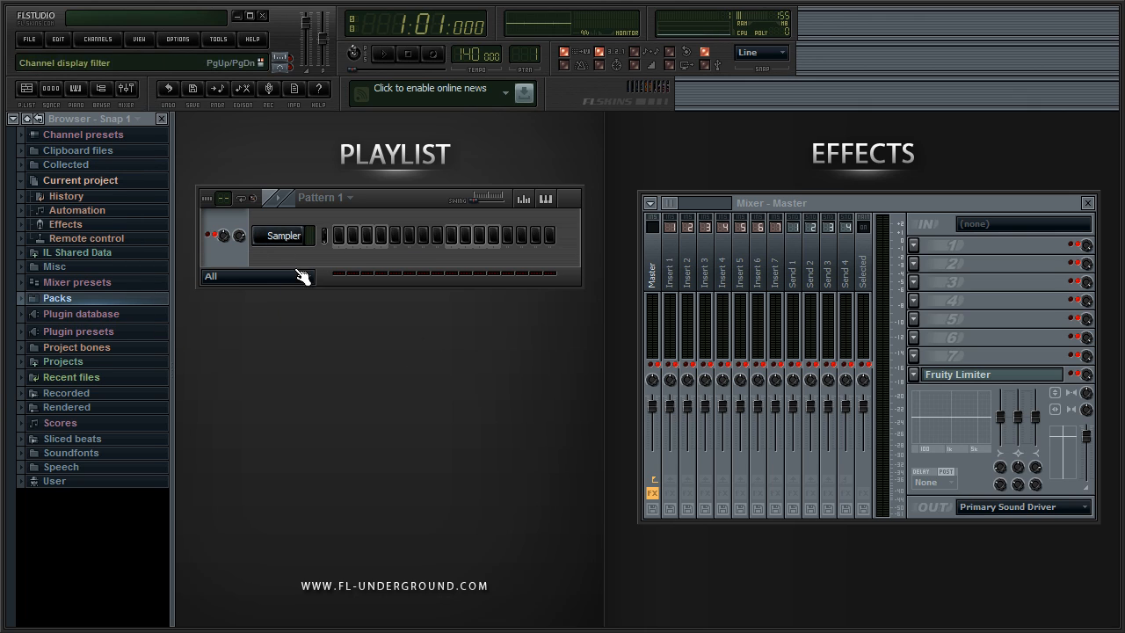
Step: Bring up the replace options on the default Sampler channel to swap in reFX Nexus
click(283, 235)
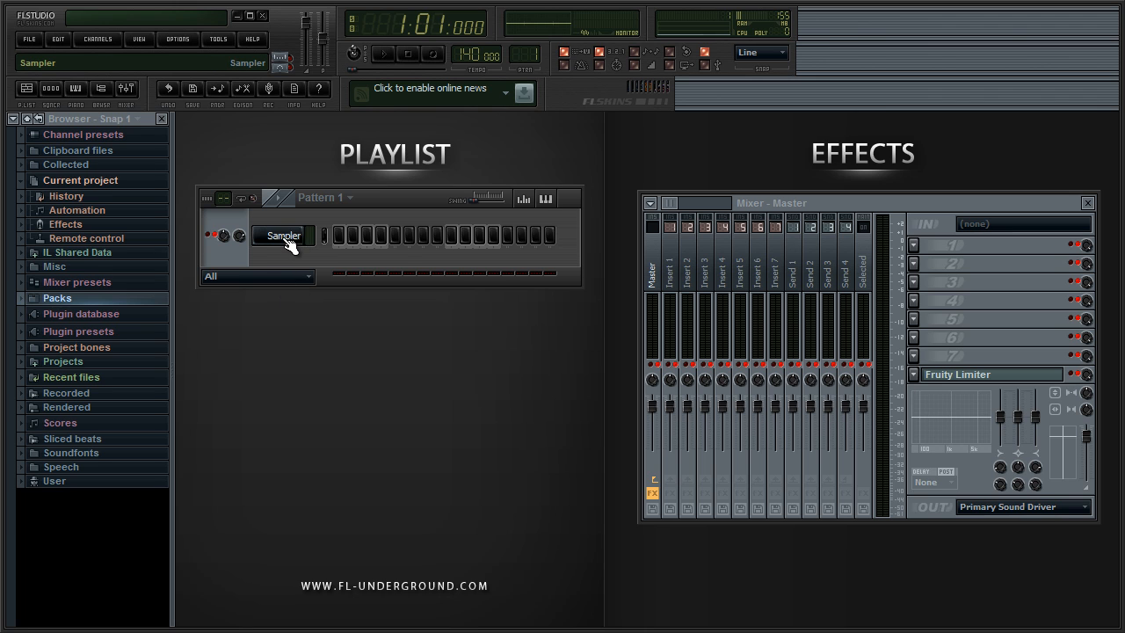
right_click(283, 235)
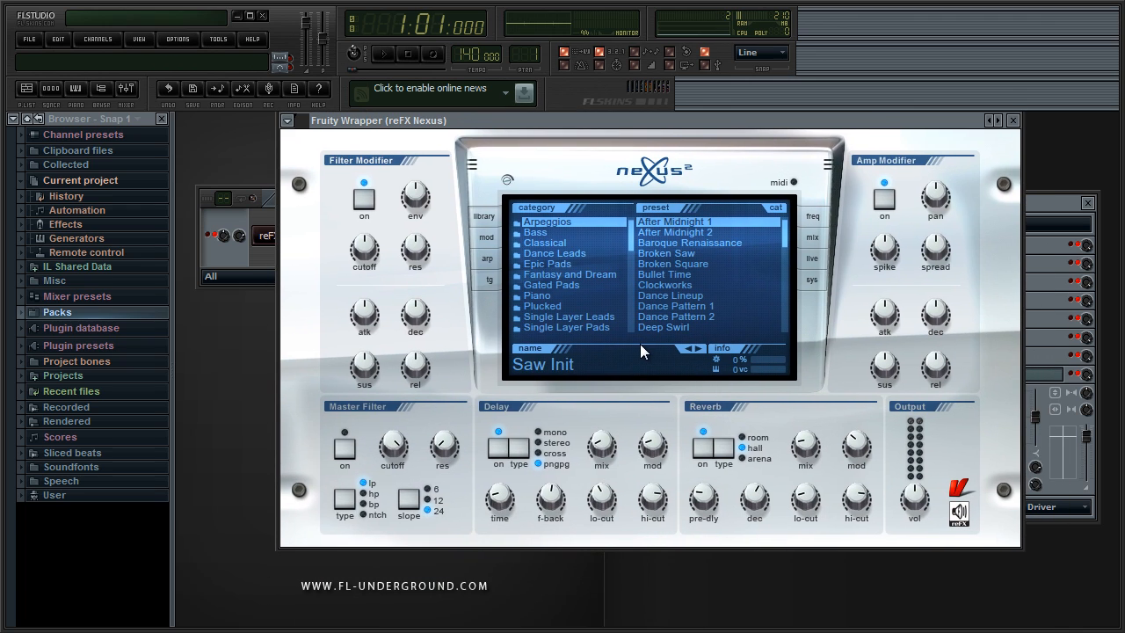
mouse_move(691, 274)
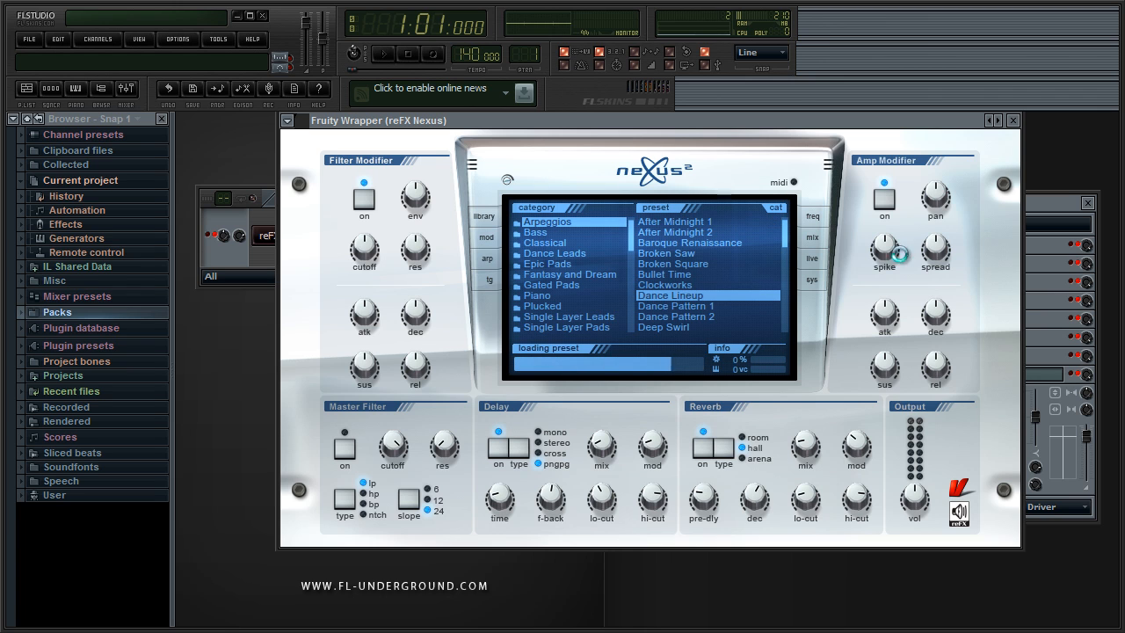
Step: Load a Dance Pattern preset from the Nexus preset browser
click(1012, 119)
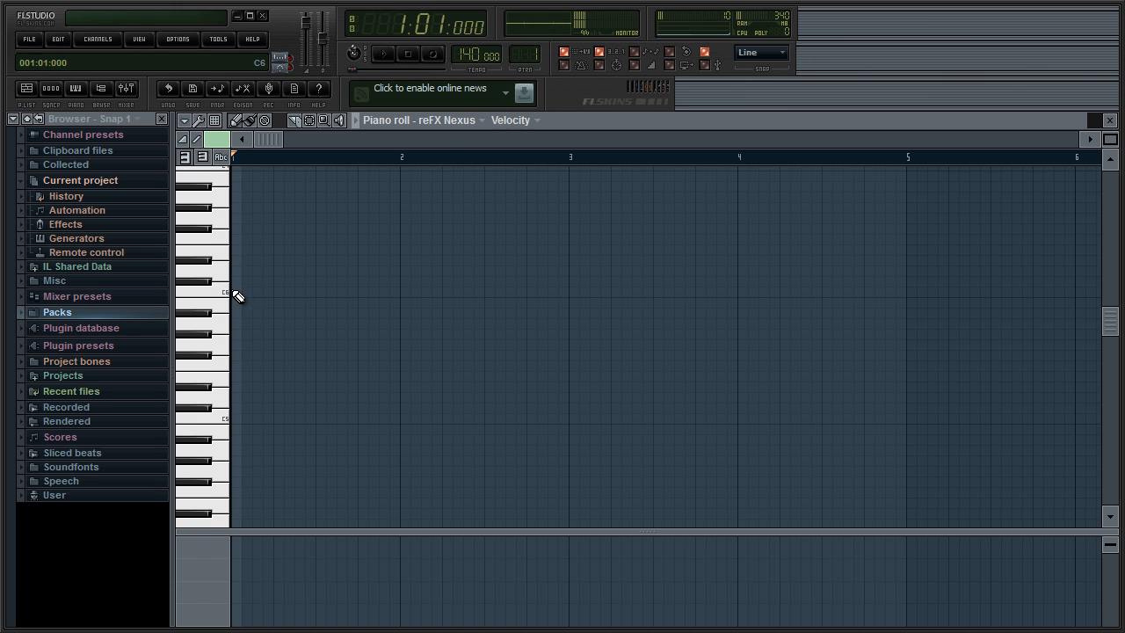
Step: Draw one long sustained note across the Nexus piano roll and return to the Channel Rack
drag(232, 197, 1098, 197)
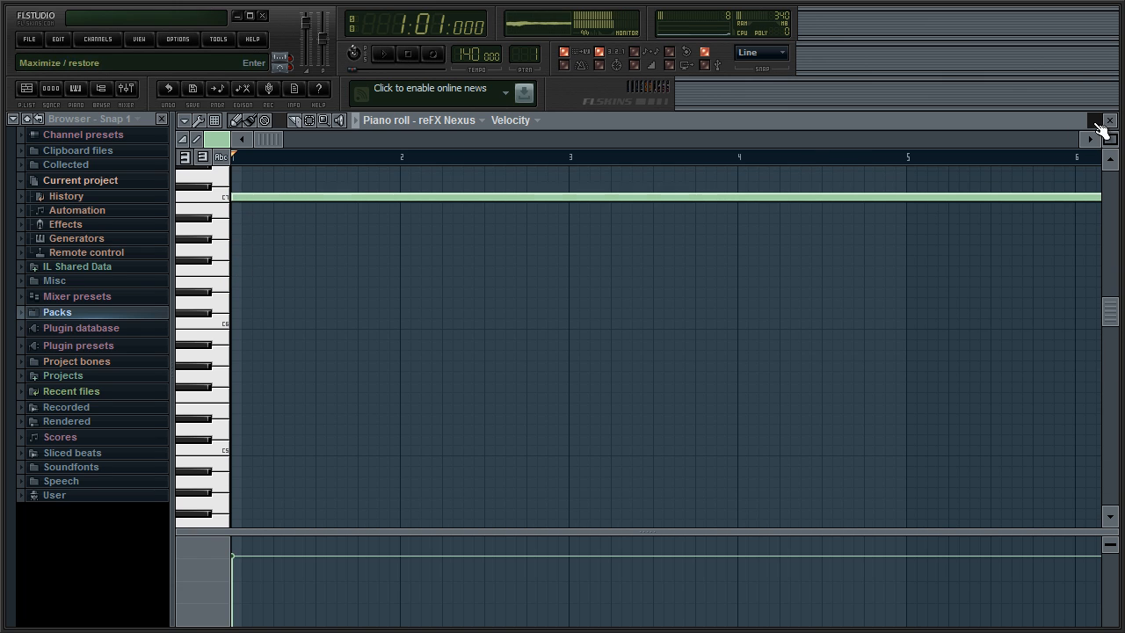
click(1100, 120)
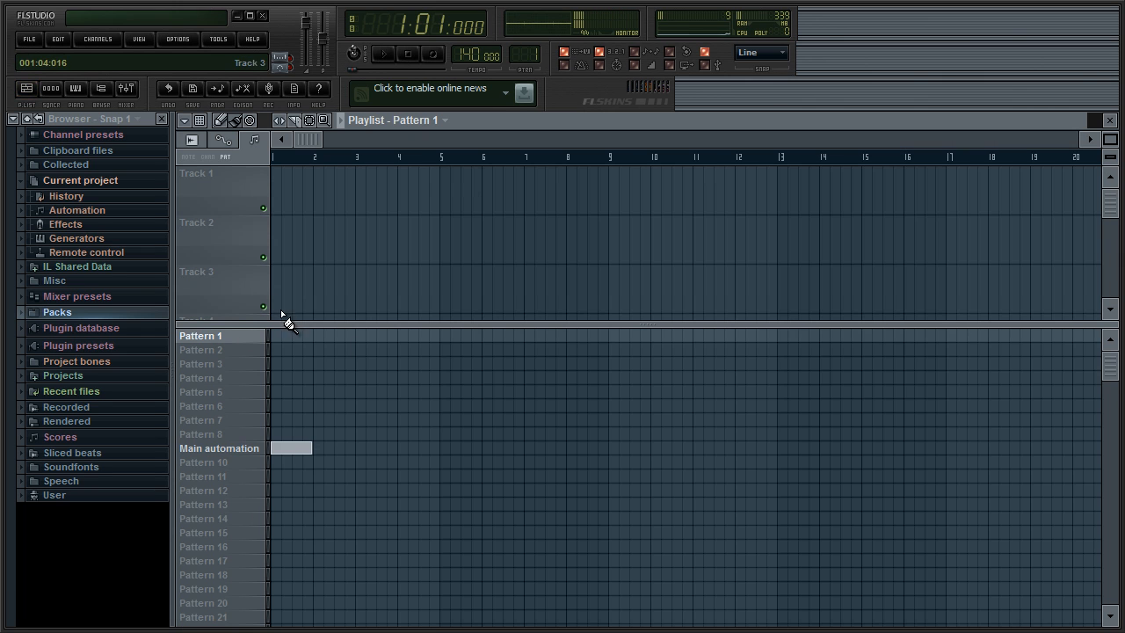
drag(278, 334, 605, 334)
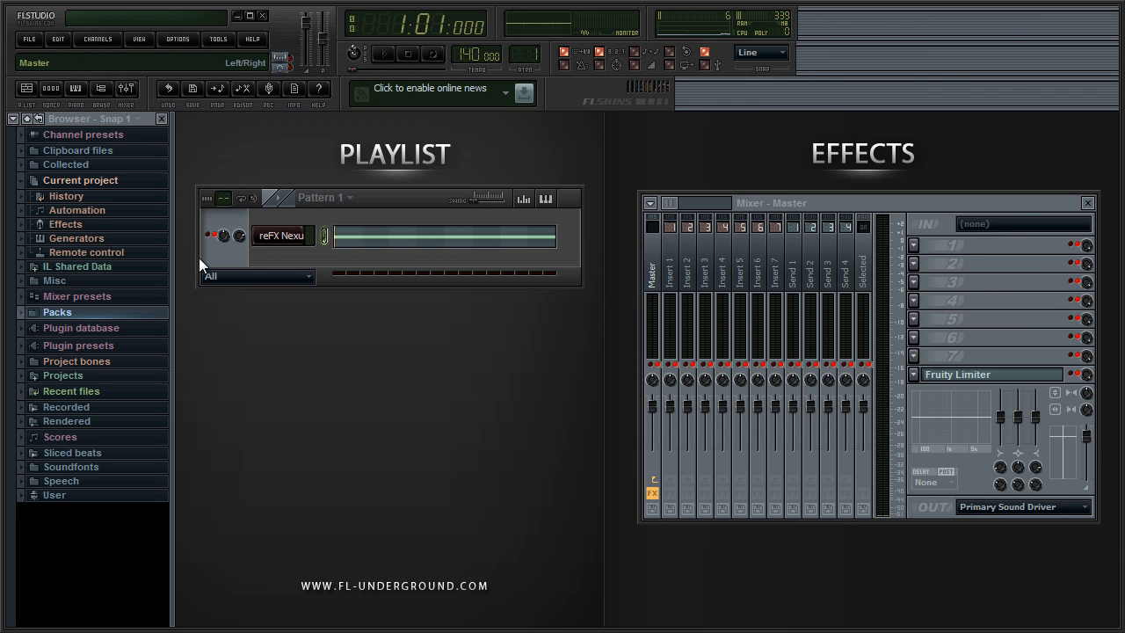
Step: Select the reFX Nexus channel to automate its volume knob
click(225, 235)
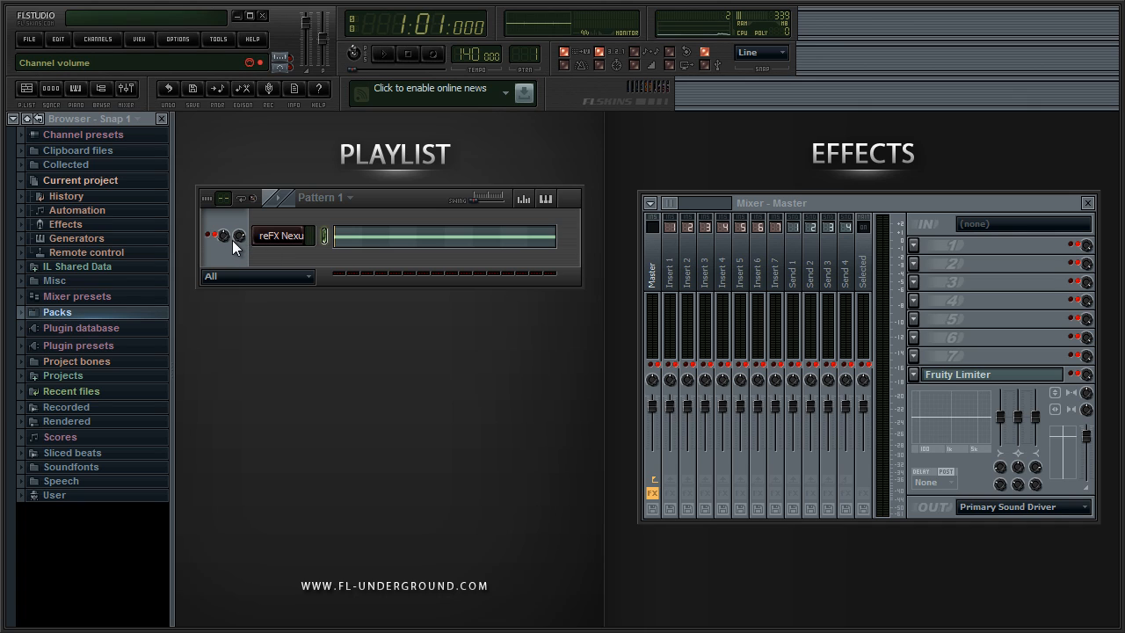
mouse_move(243, 244)
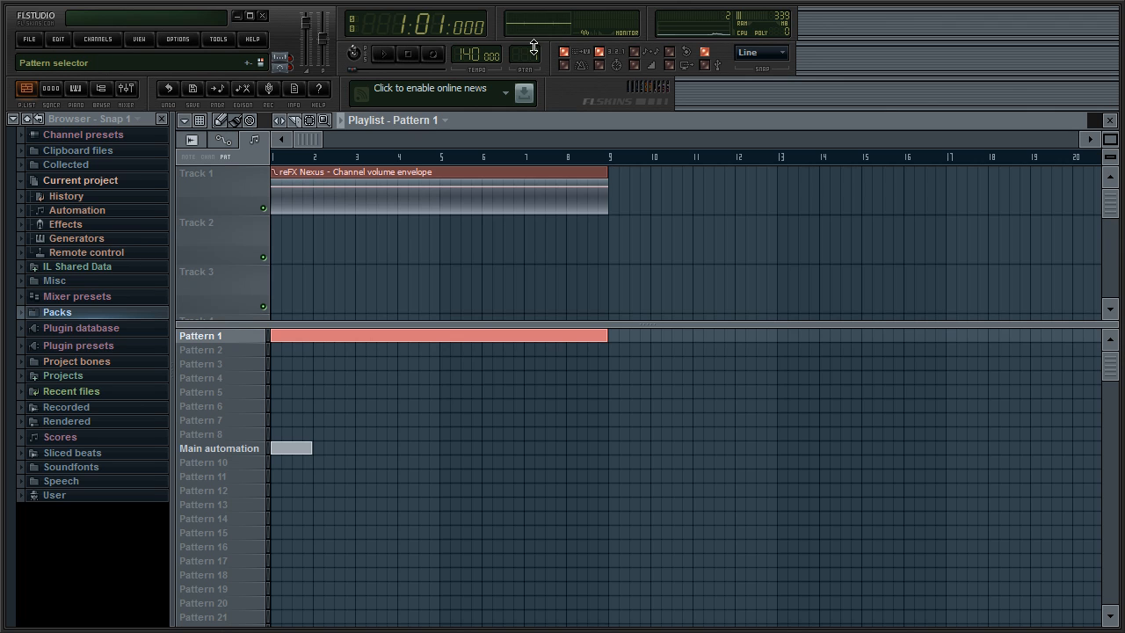
mouse_move(78, 362)
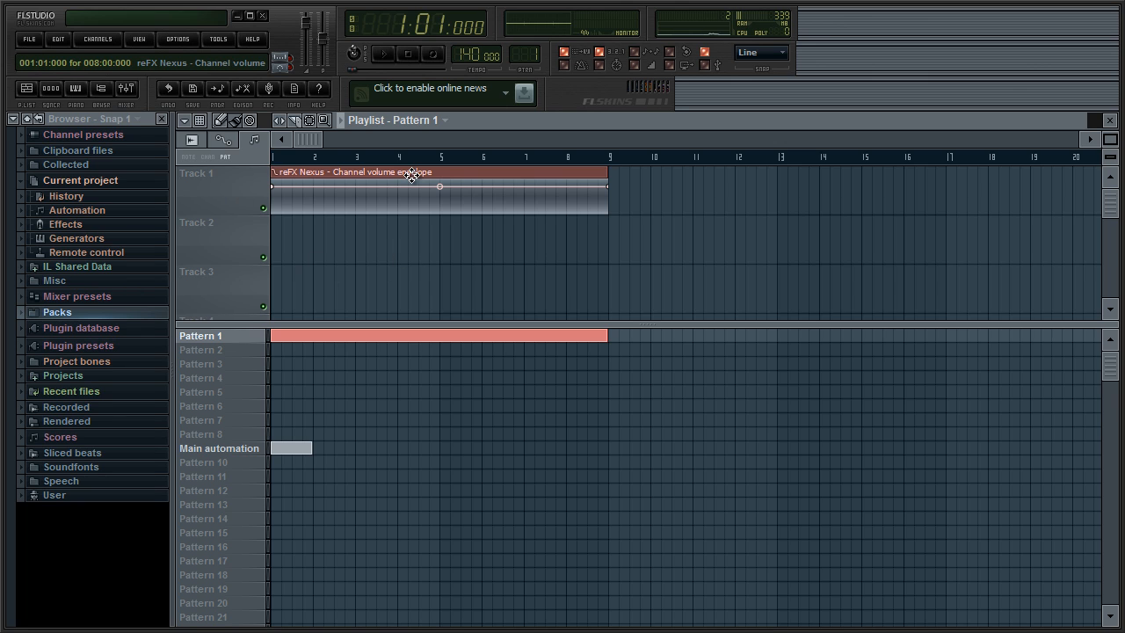
mouse_move(249, 232)
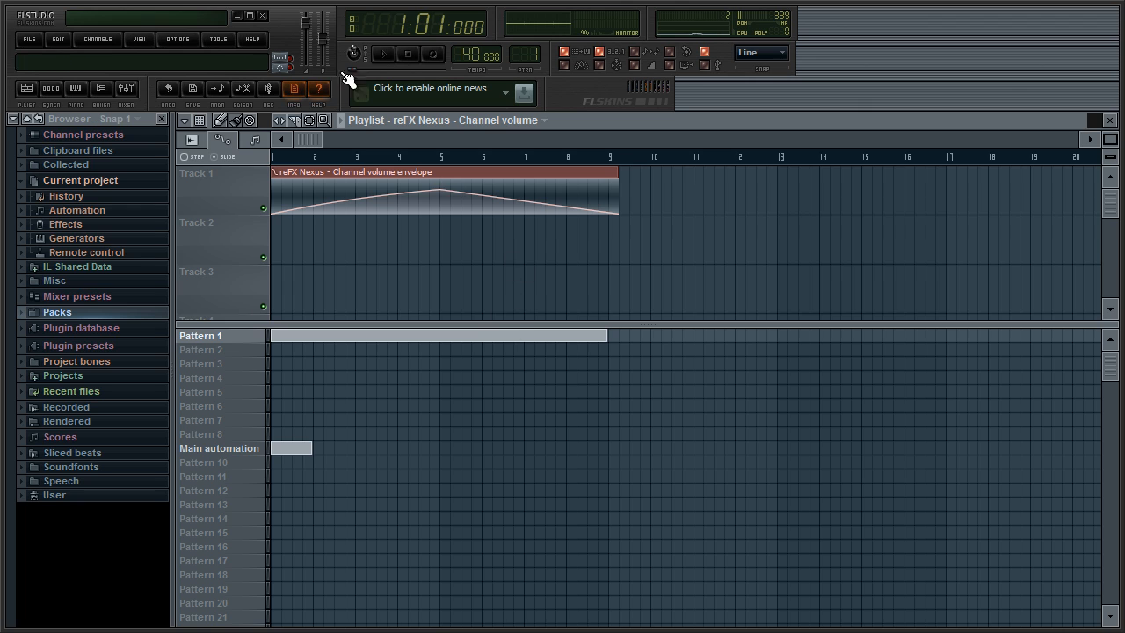
Step: Play the project to preview the rise-then-fall Nexus volume sweep, then stop
click(383, 53)
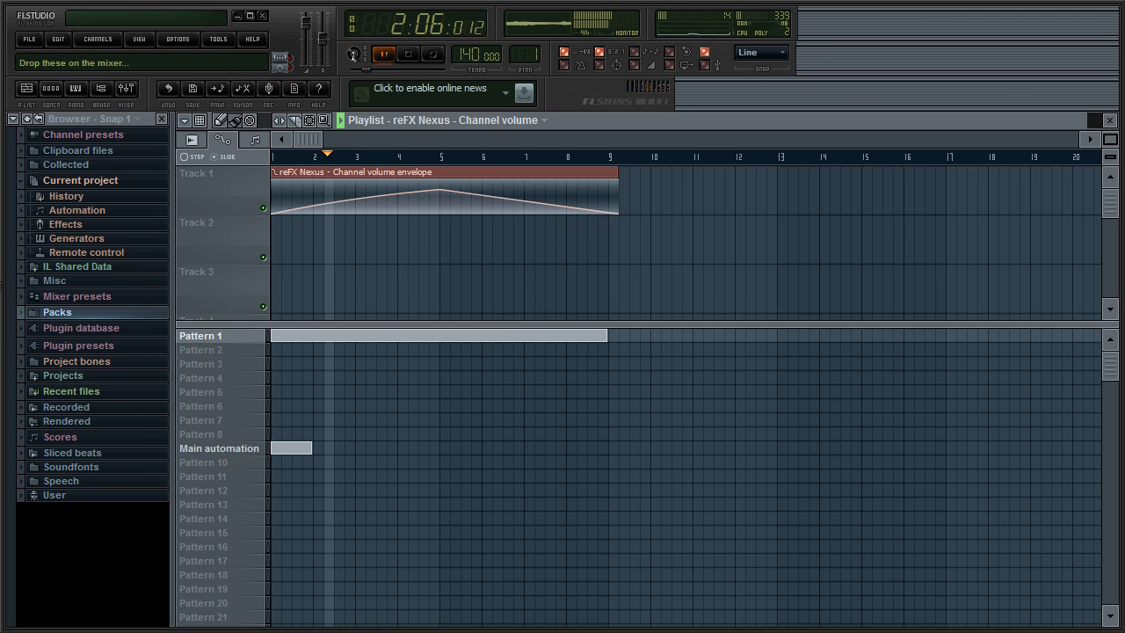
click(383, 54)
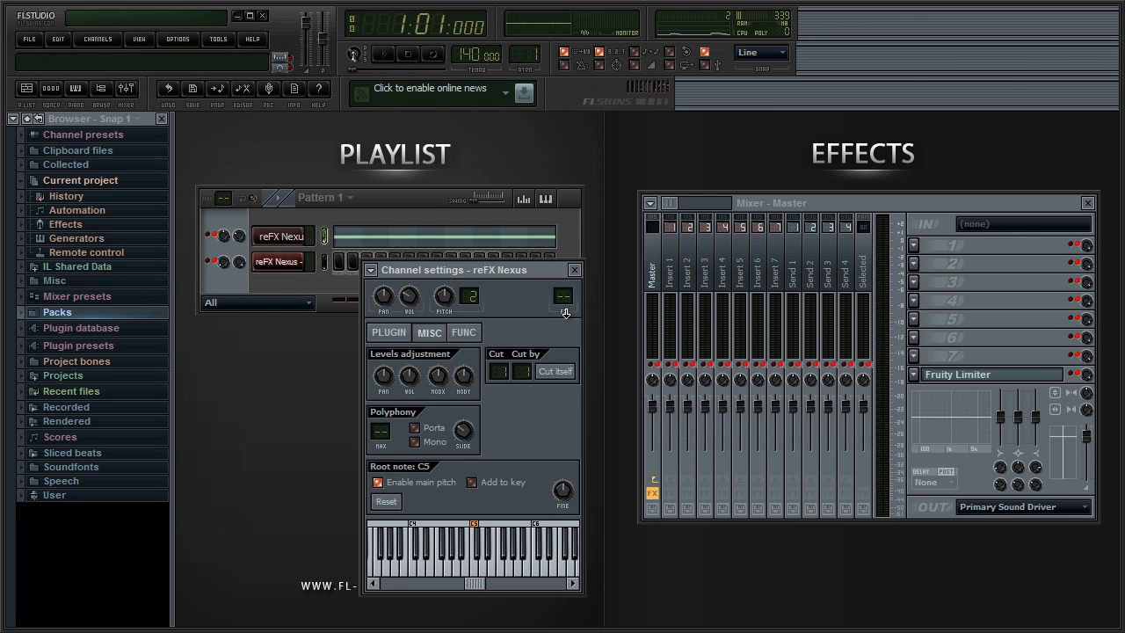
Step: Close the Nexus settings and load Fruity Delay into the first FX slot of mixer Insert 1
click(574, 269)
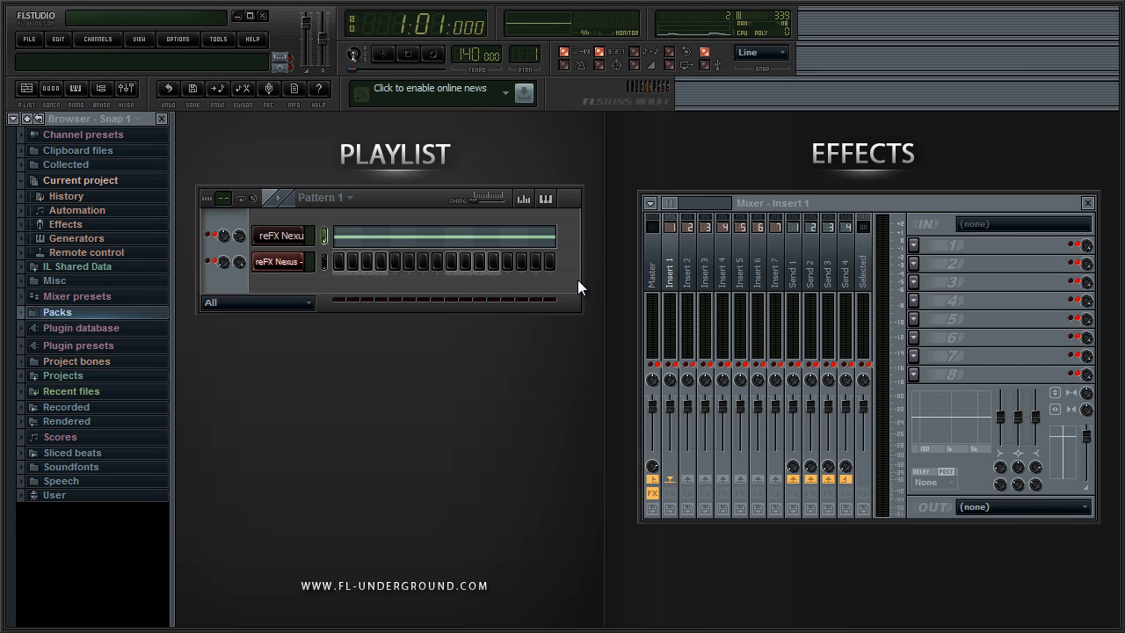
mouse_move(740, 224)
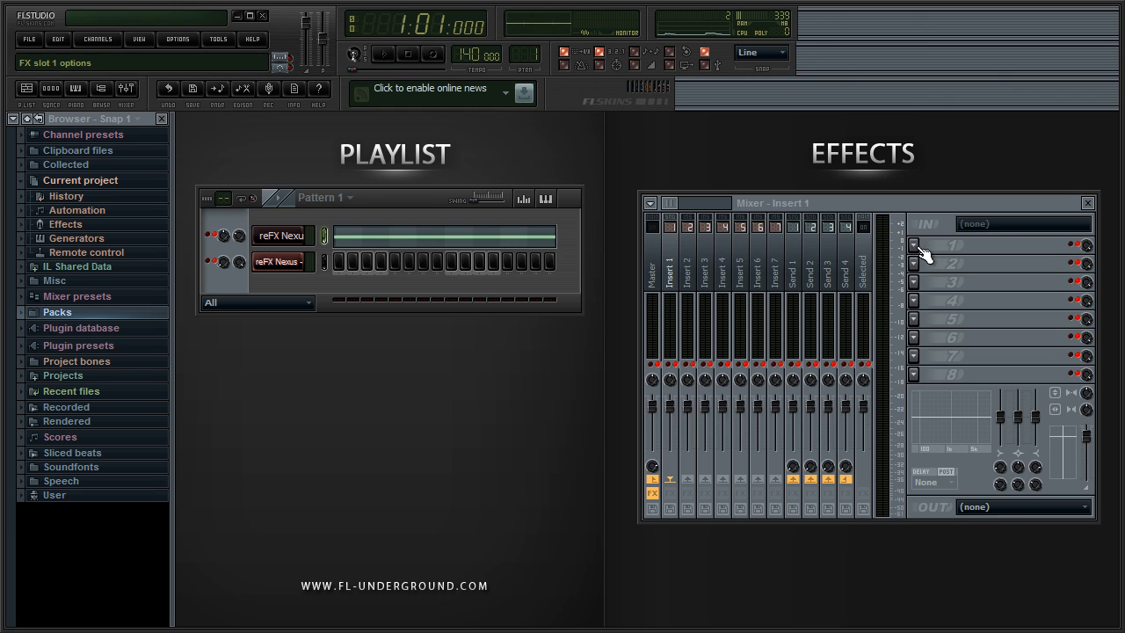
click(913, 246)
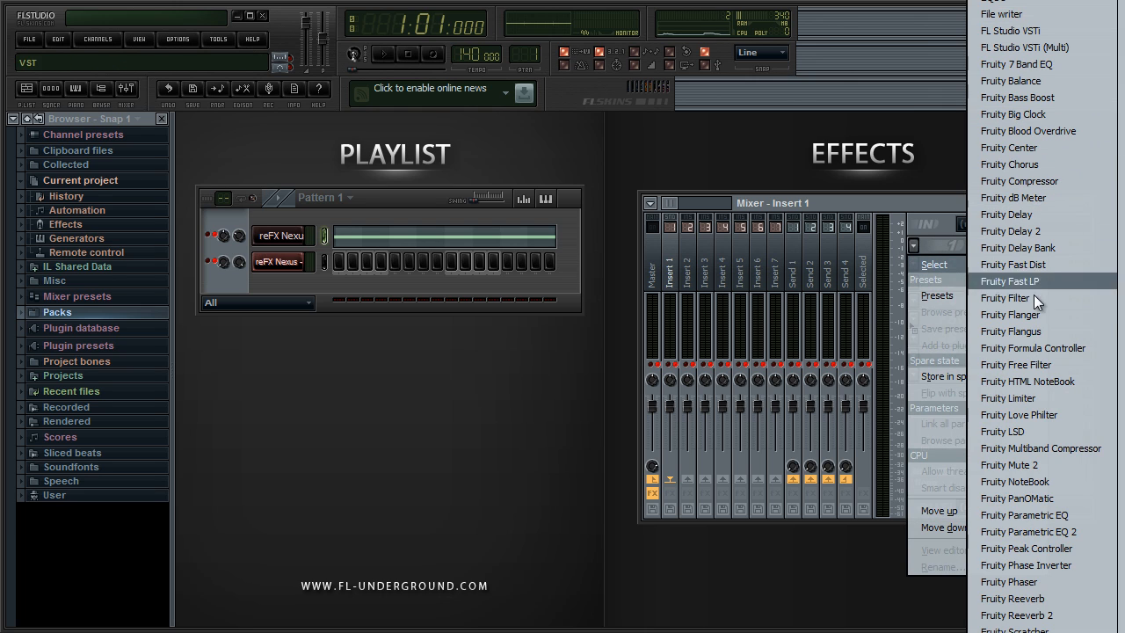
click(1005, 215)
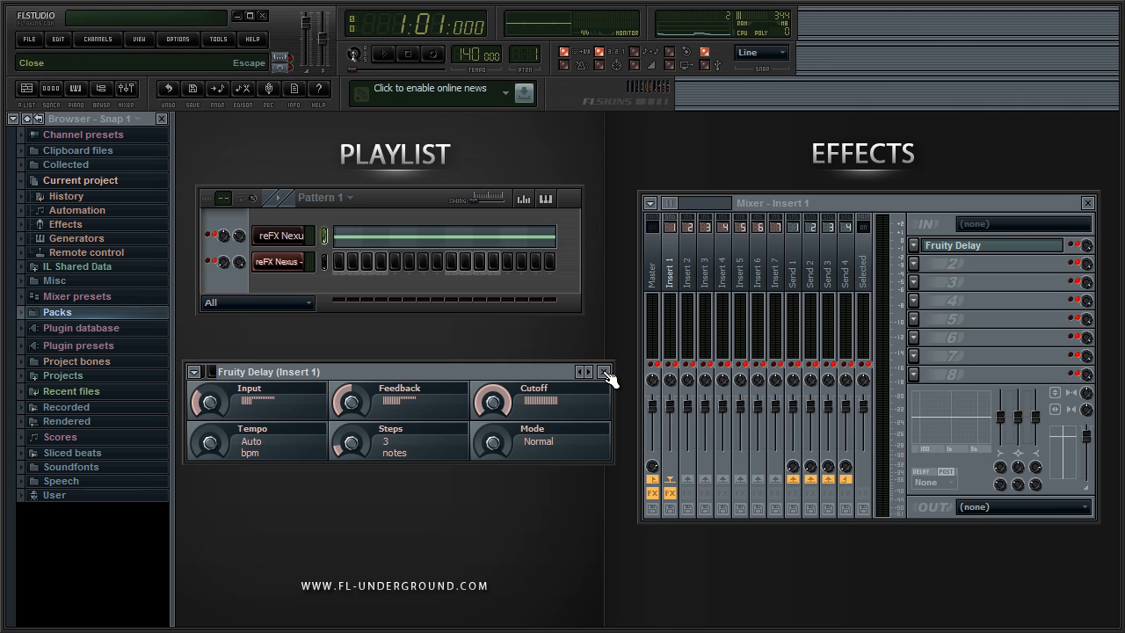
Step: Close the Fruity Delay window and create an automation clip for its mix level knob
click(209, 400)
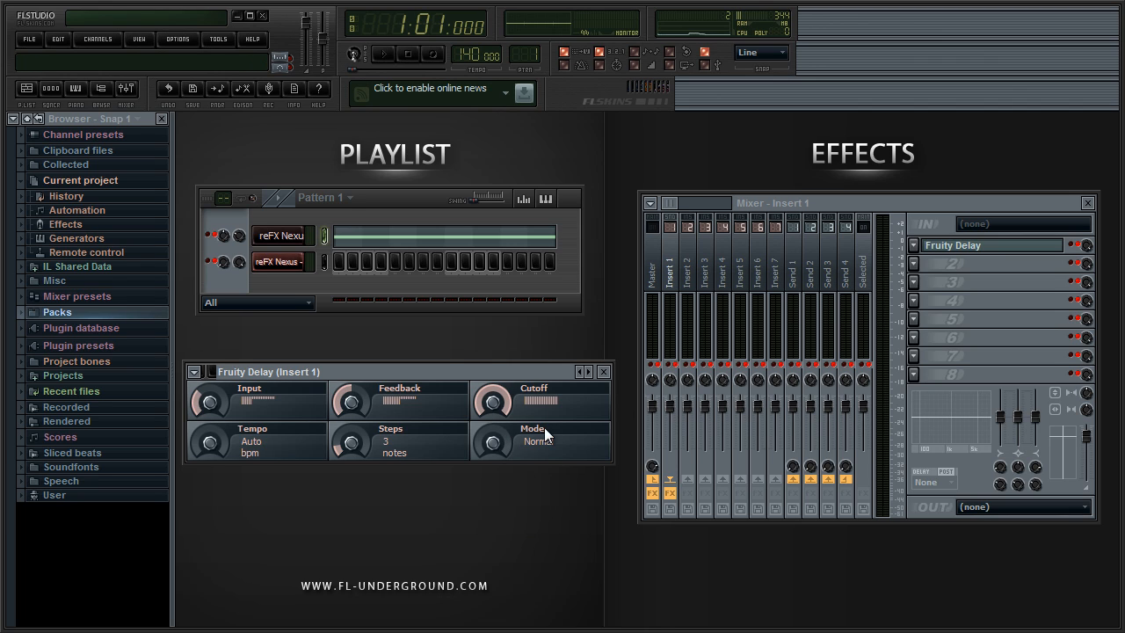
click(211, 400)
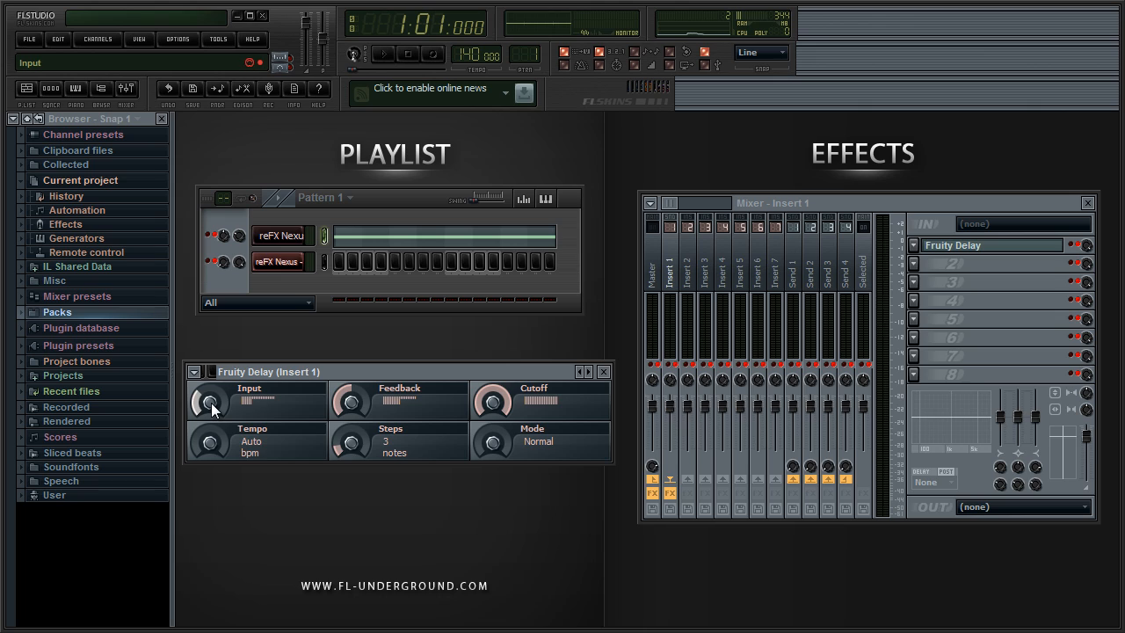
right_click(492, 401)
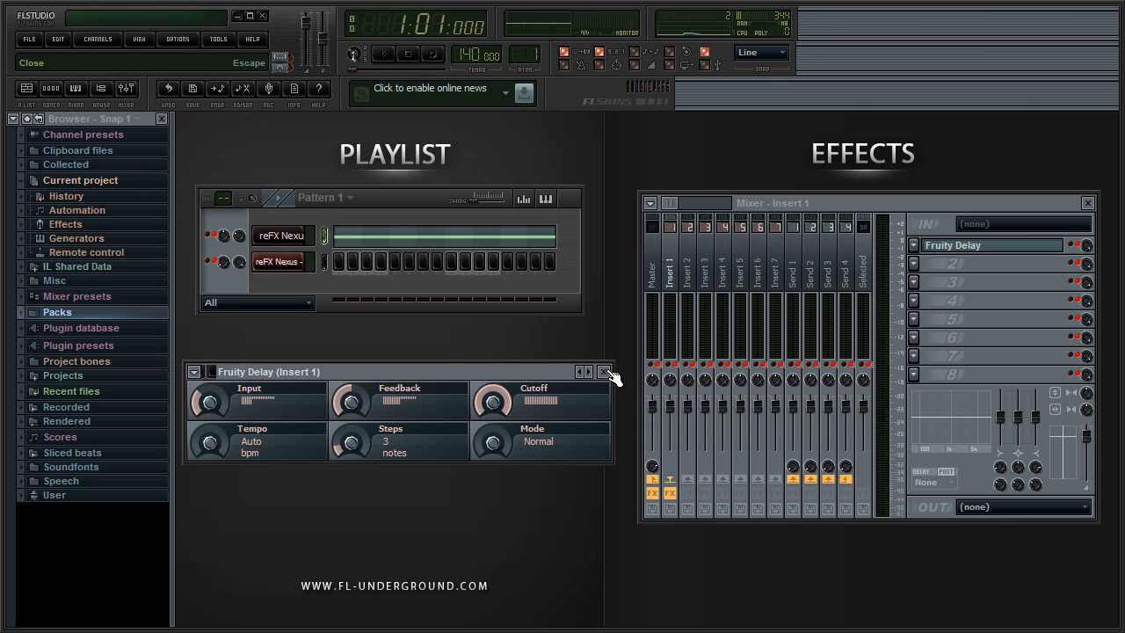
click(605, 372)
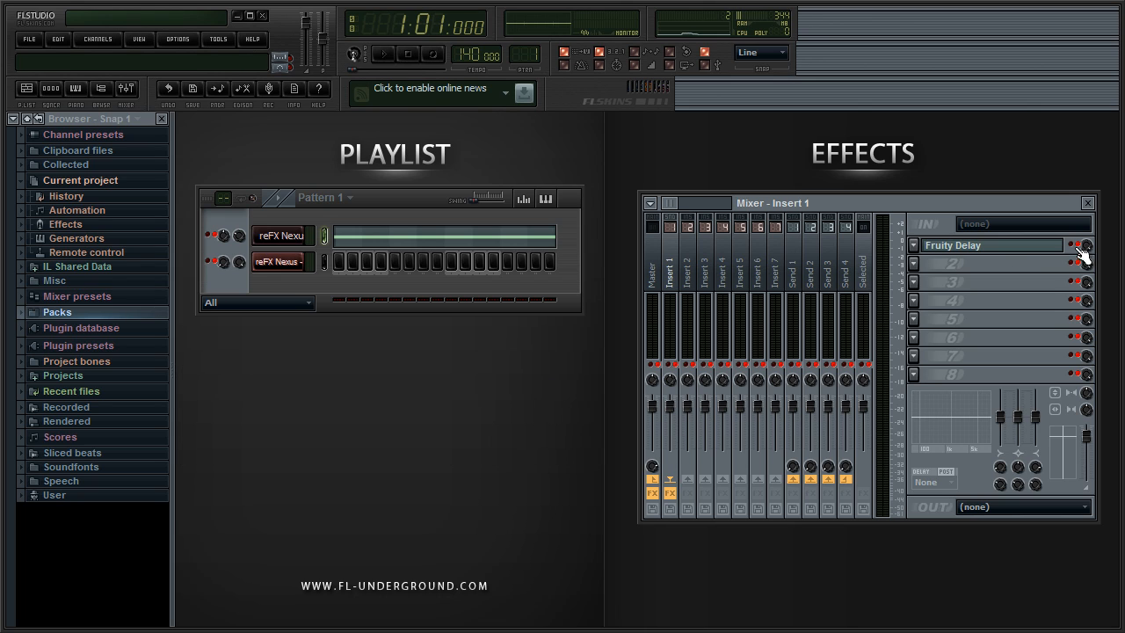
mouse_move(887, 245)
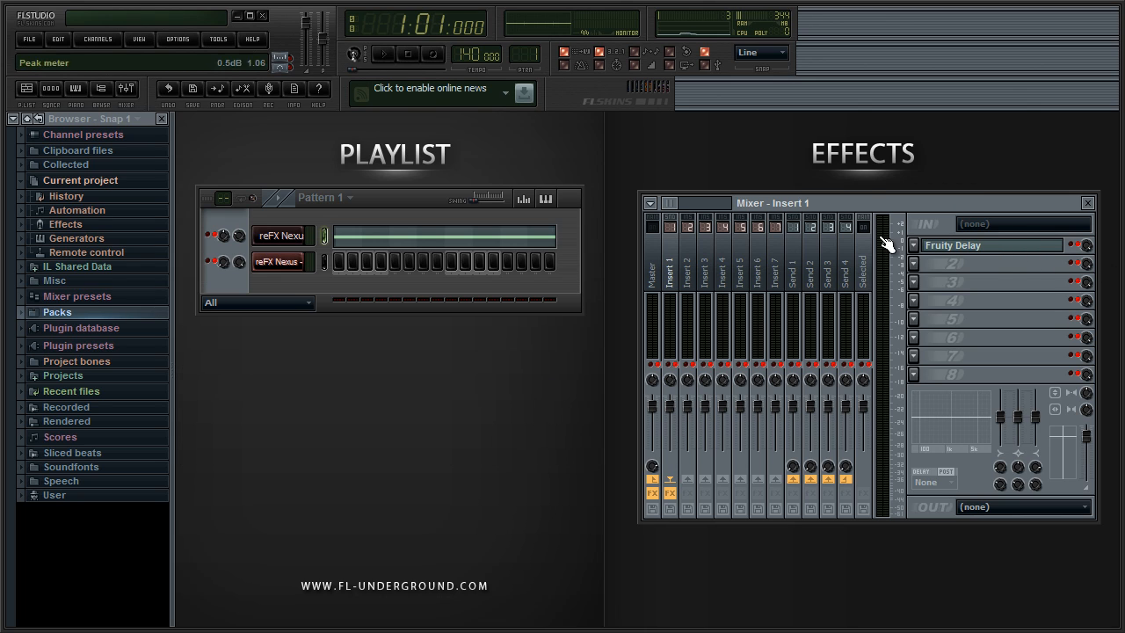
right_click(1085, 246)
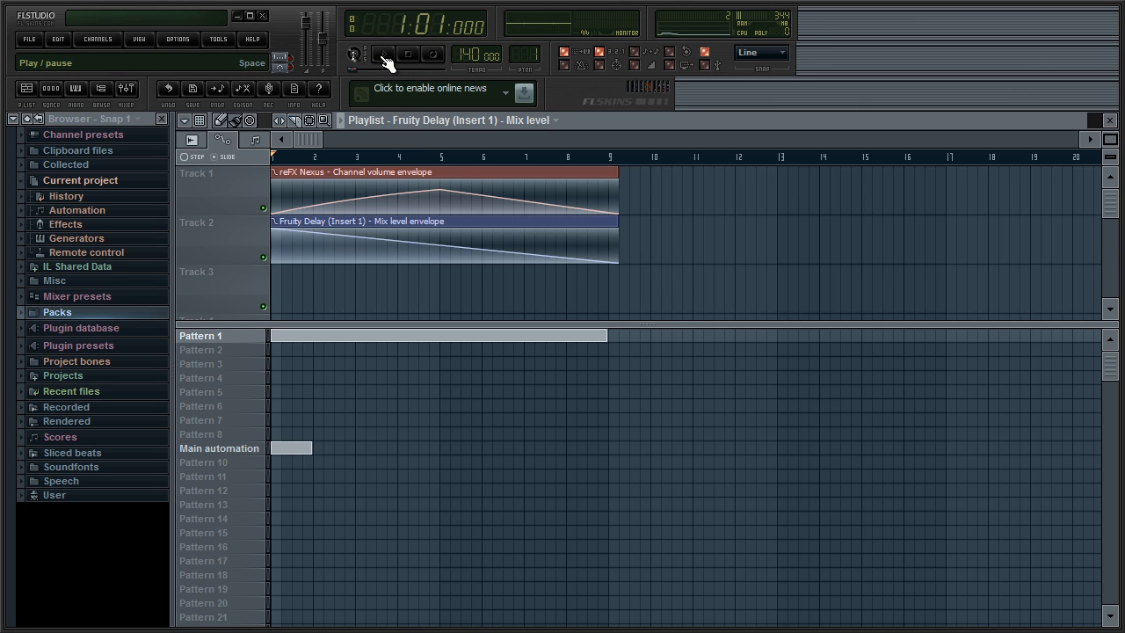
Step: Play the channel volume and Fruity Delay mix automation clips, then stop
click(383, 54)
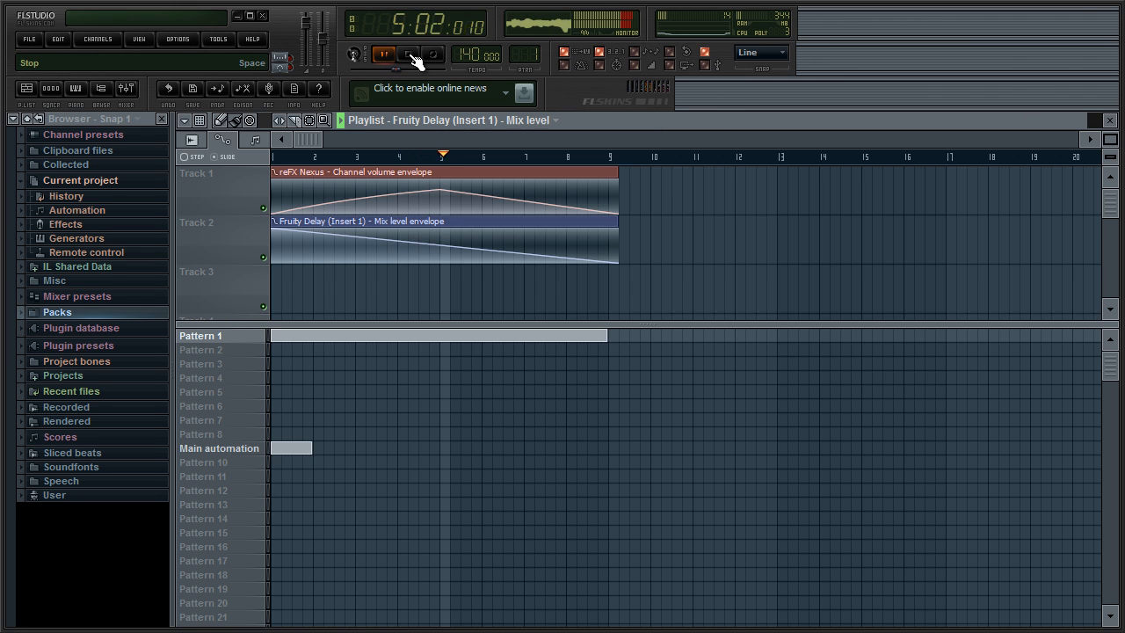
click(383, 54)
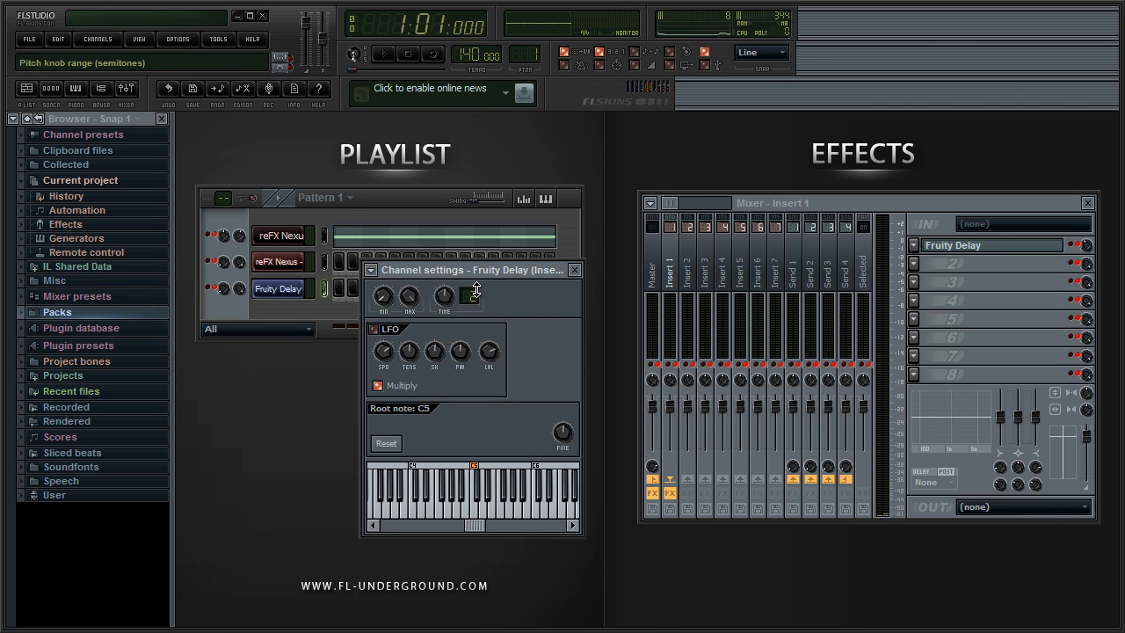
Step: Close the Fruity Delay automation channel settings before adding Vocodex to Insert 1
click(573, 271)
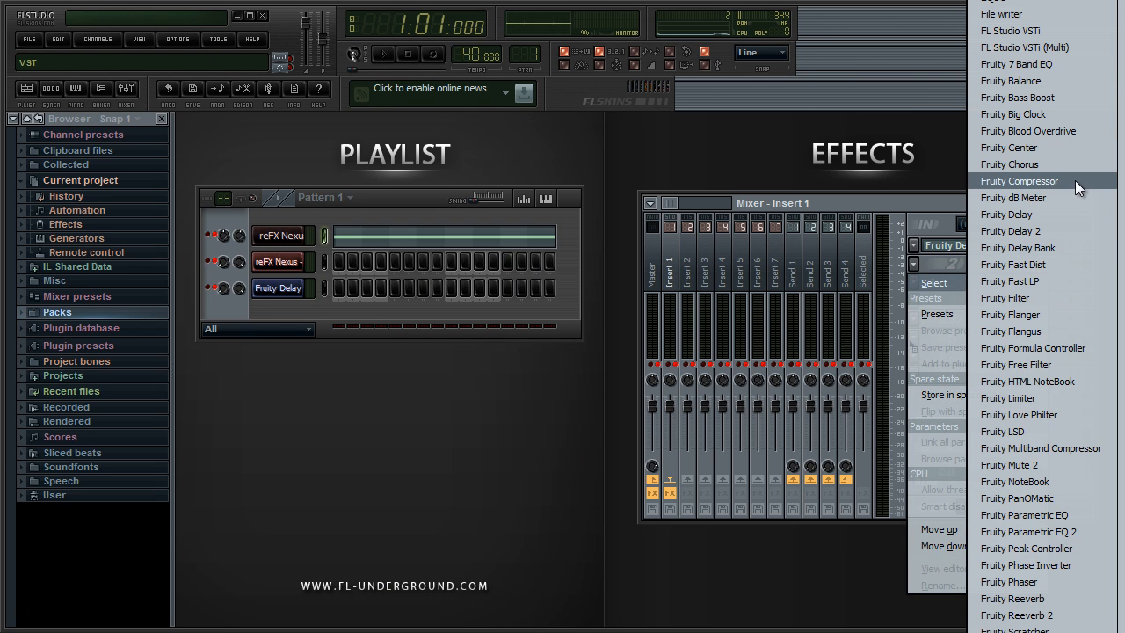
mouse_move(1052, 48)
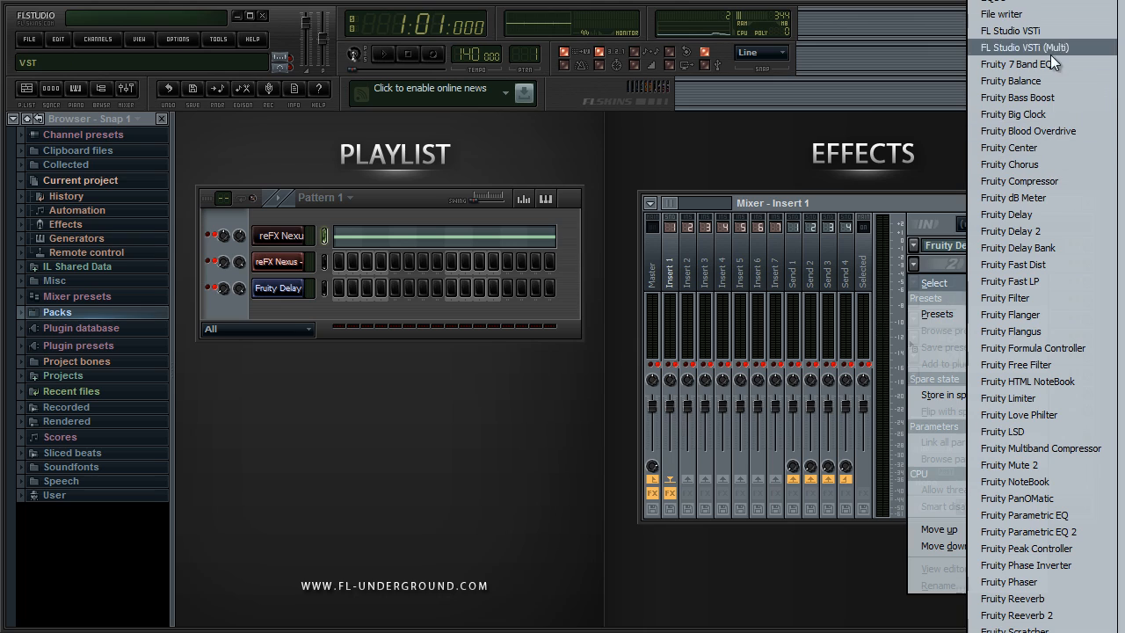
mouse_move(1054, 531)
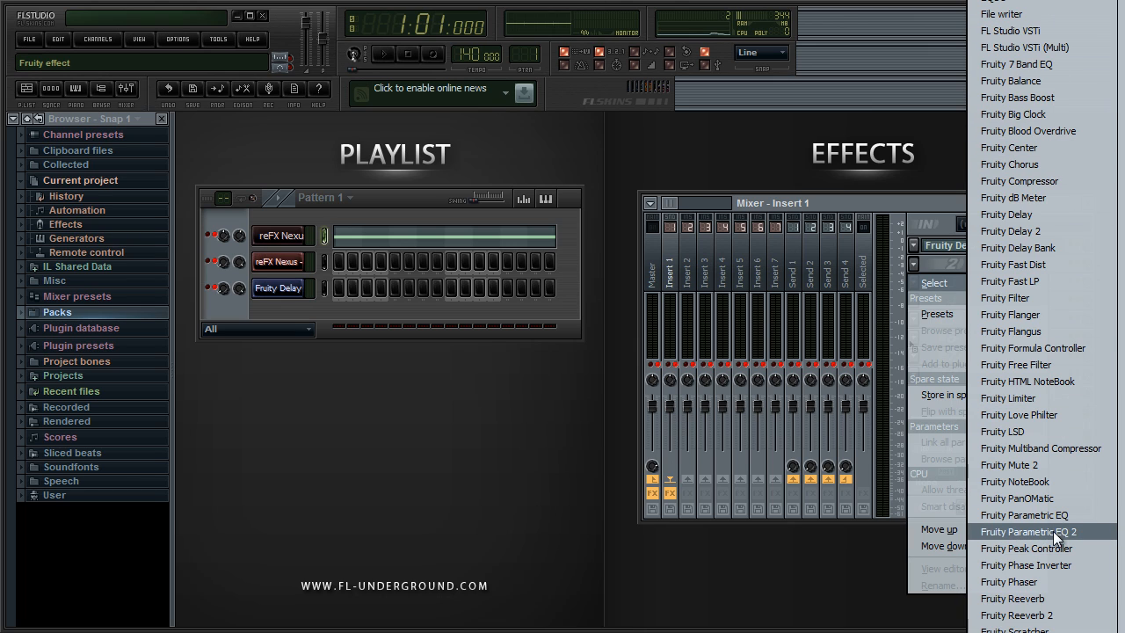
mouse_move(1058, 537)
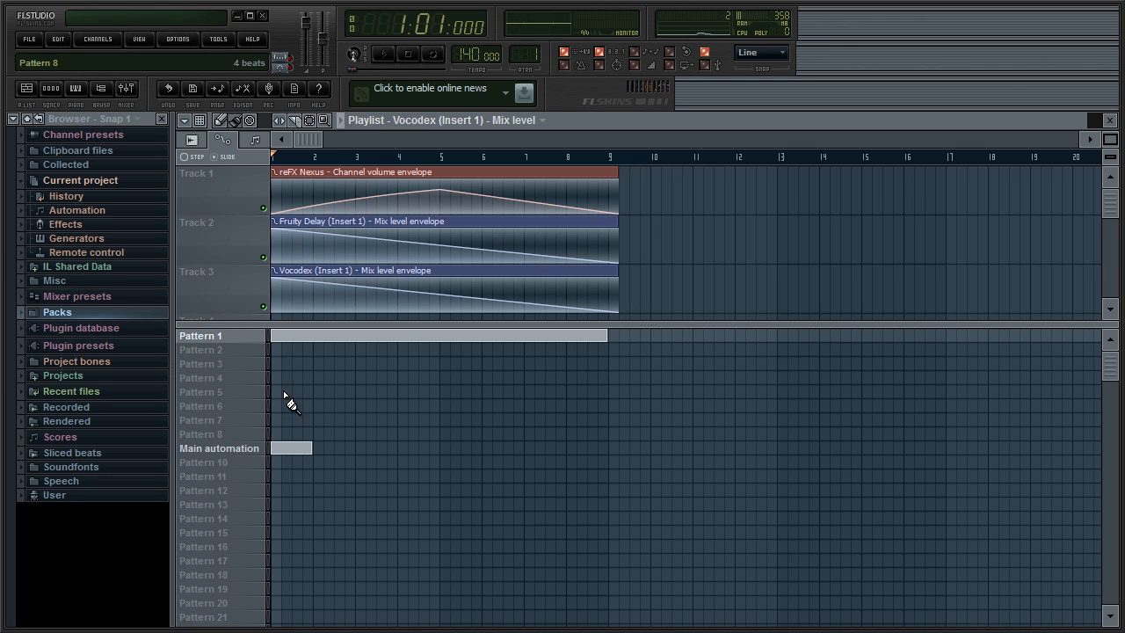
Step: Play all three automation clips including the Vocodex mix level, then stop
click(383, 53)
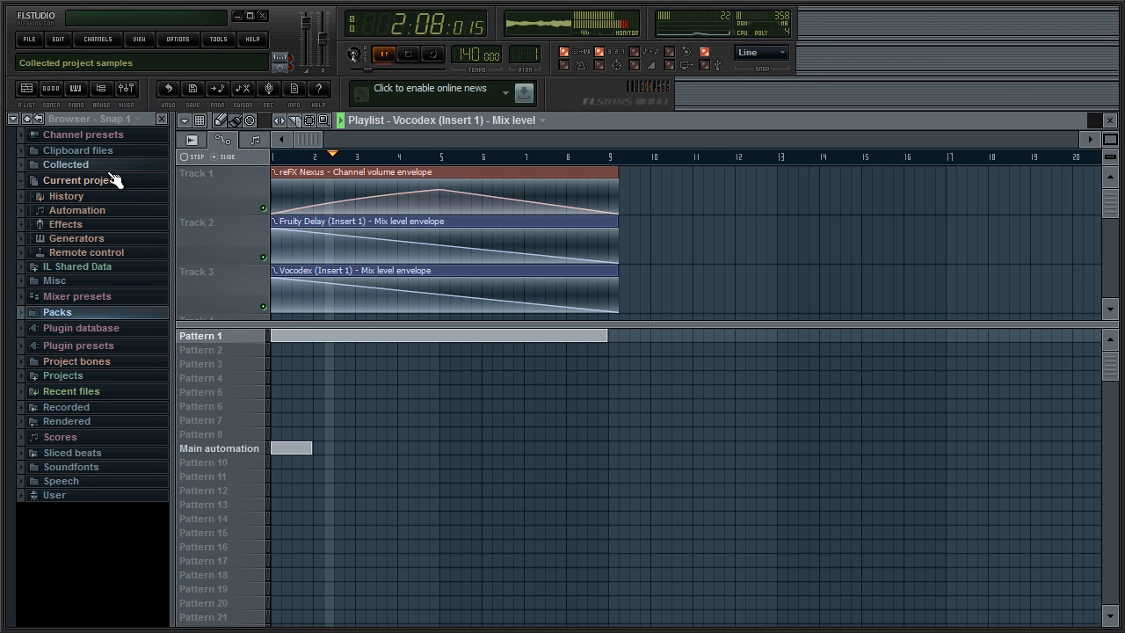
click(383, 55)
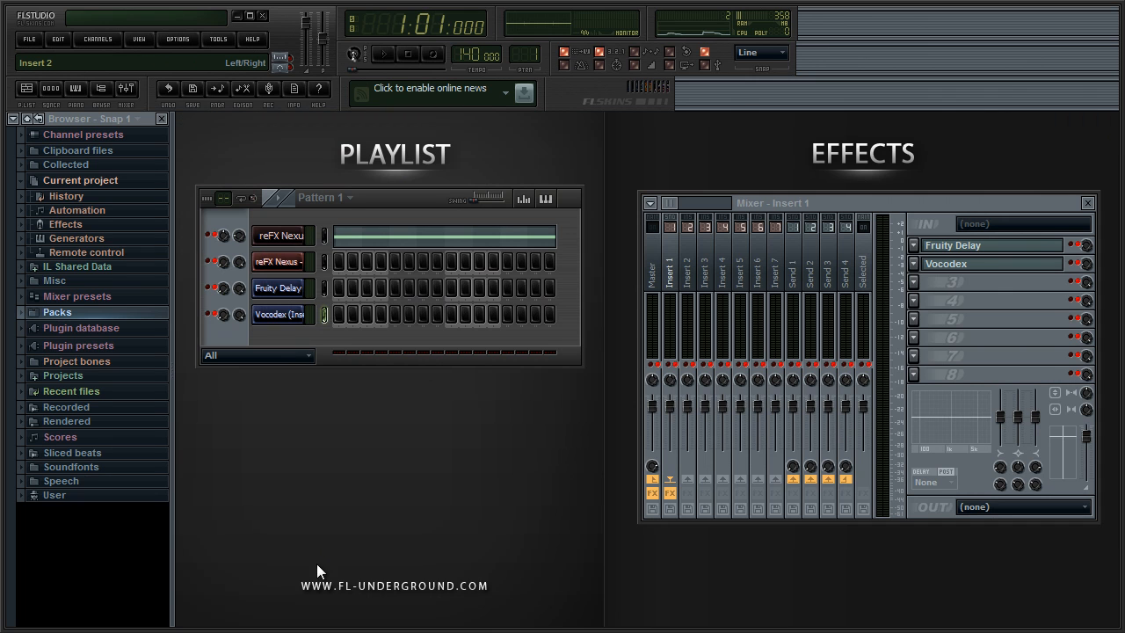
mouse_move(292, 597)
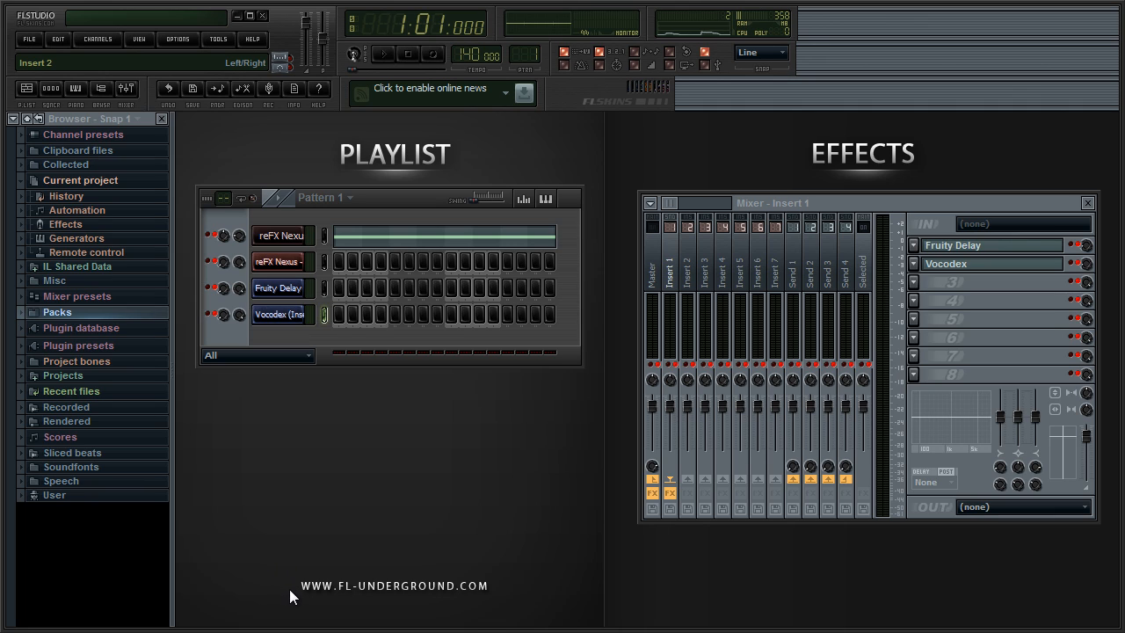
mouse_move(394, 601)
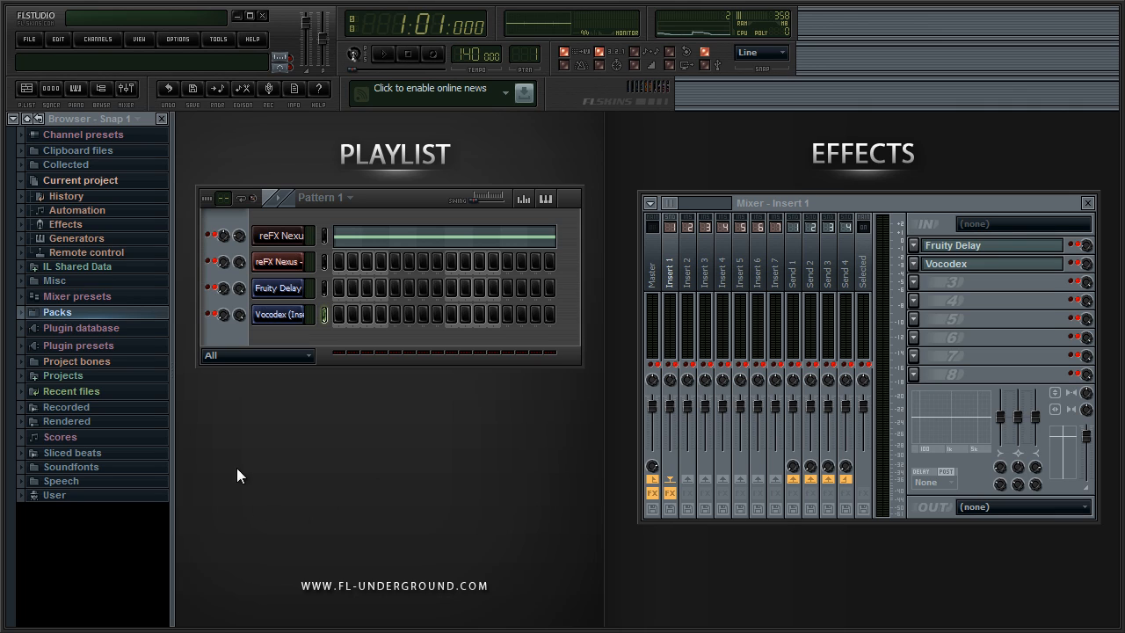
mouse_move(577, 358)
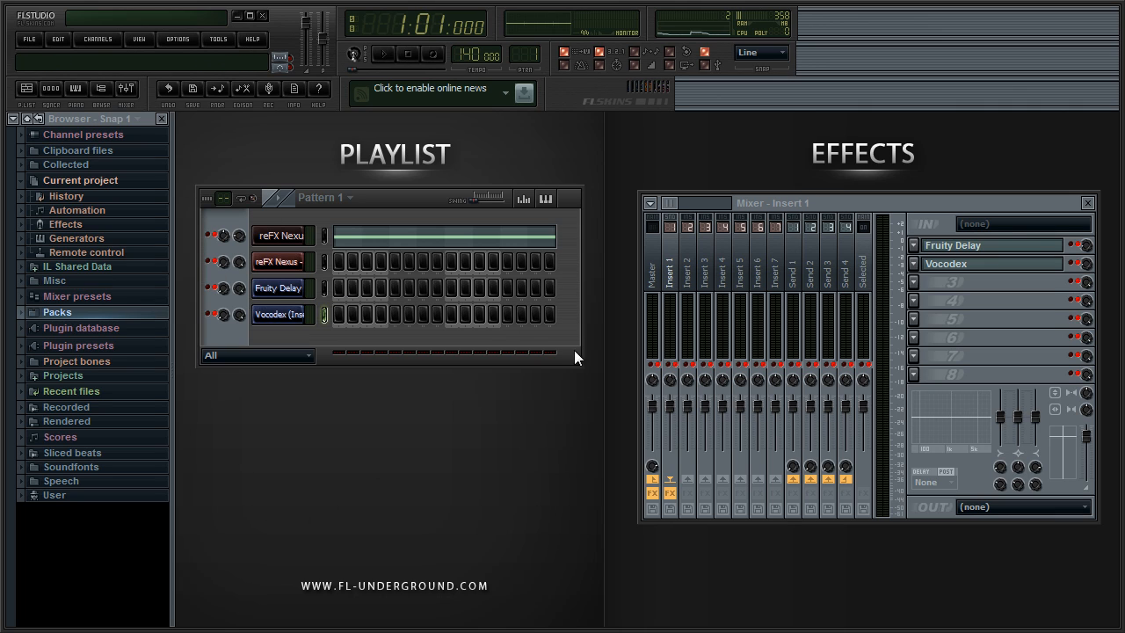
mouse_move(396, 283)
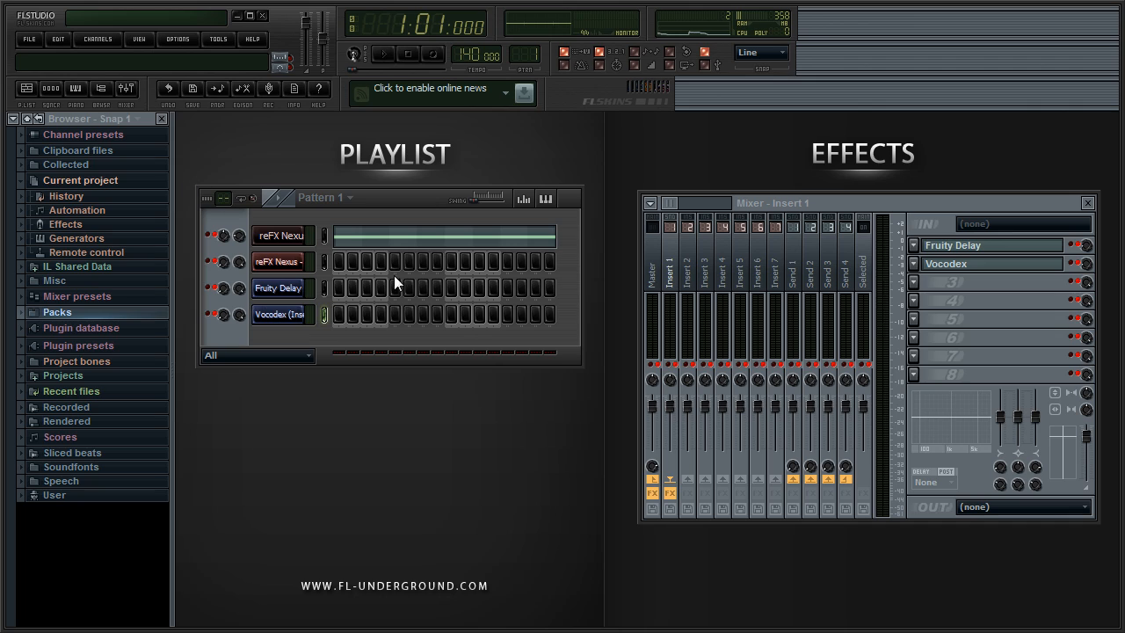
mouse_move(186, 181)
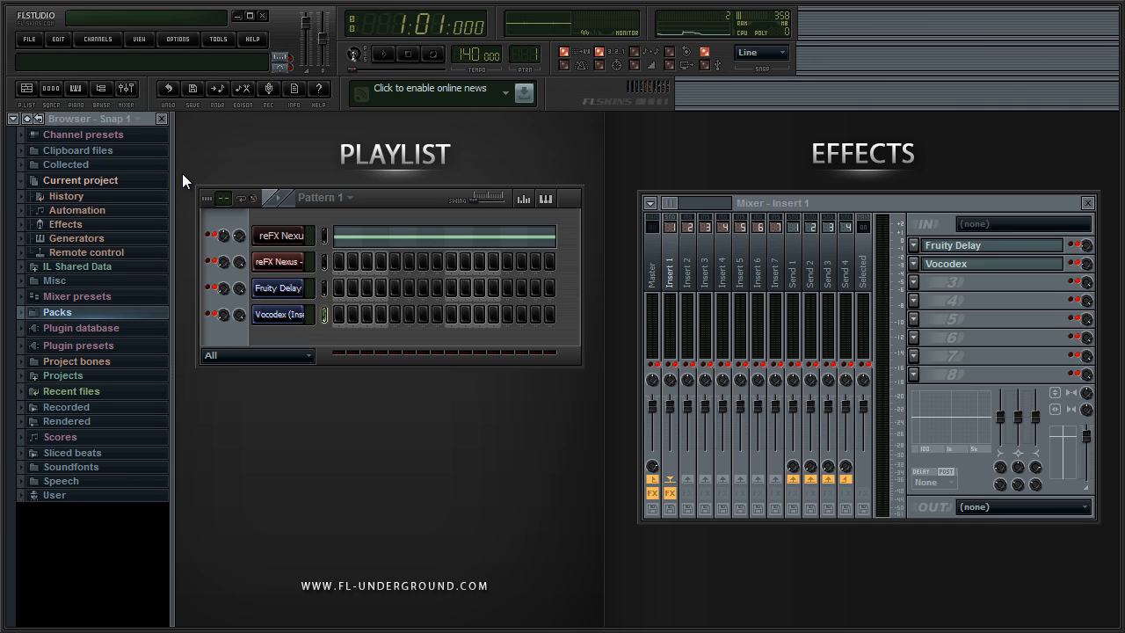
mouse_move(172, 169)
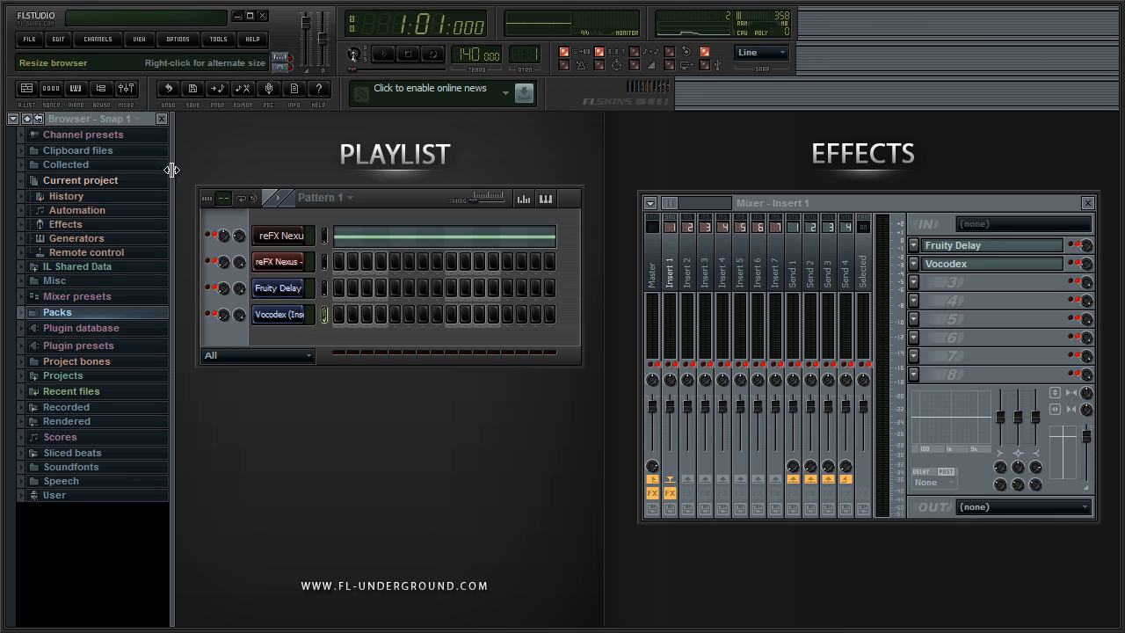
mouse_move(184, 179)
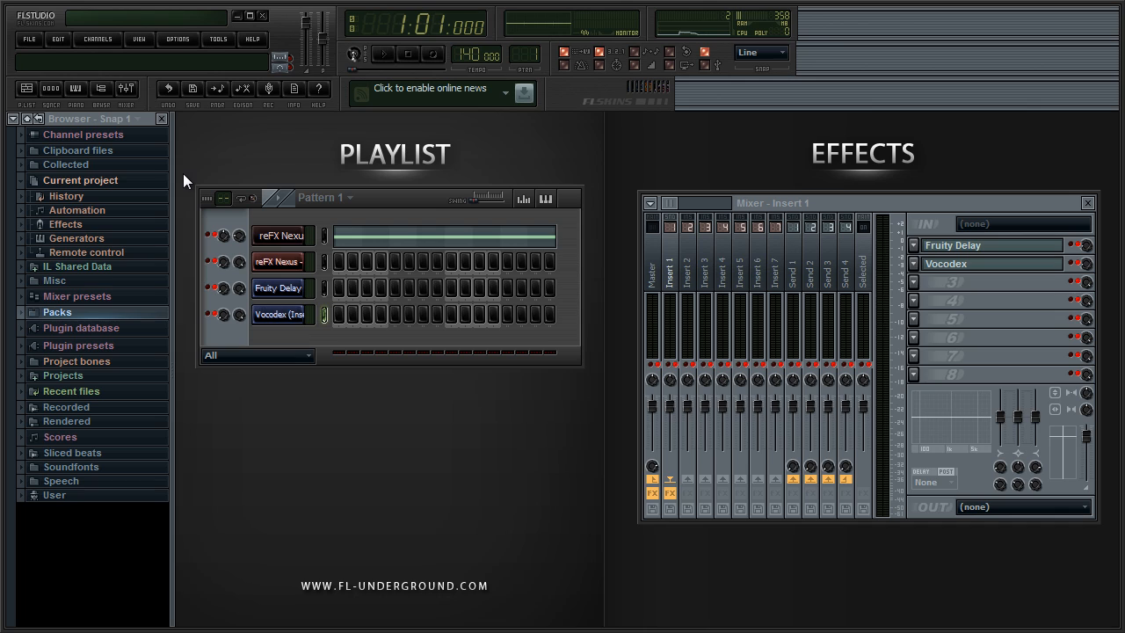